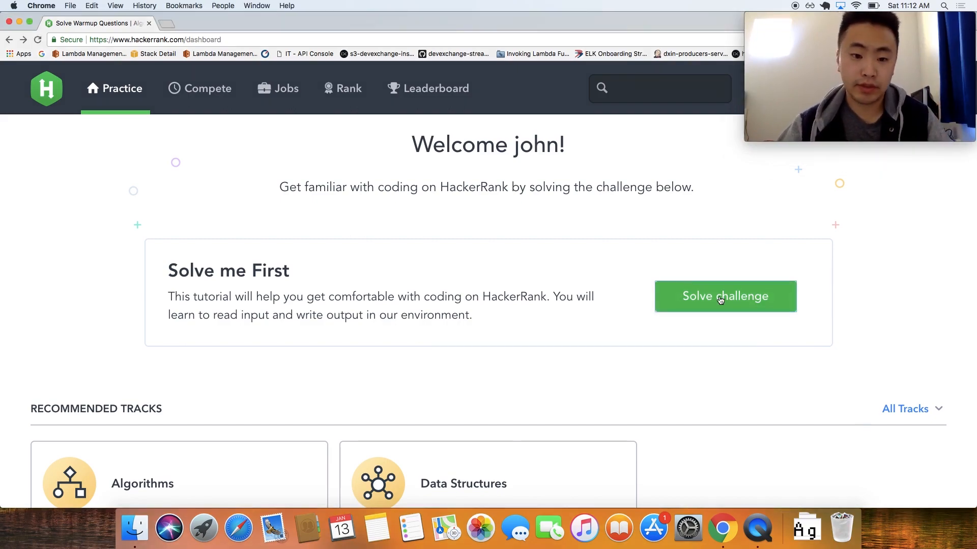
Open the Solve Me First challenge from the dashboard and scroll through its problem statement.
left_click(724, 296)
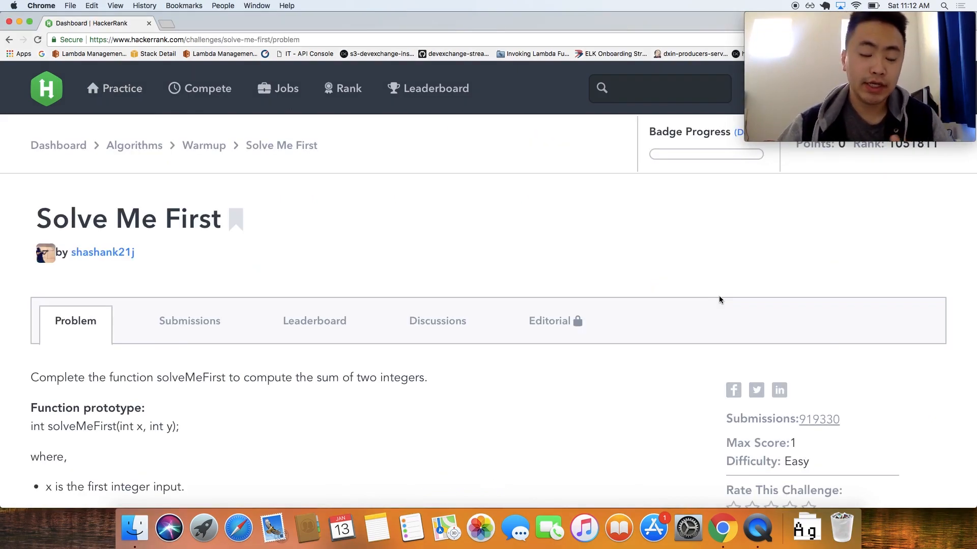
scroll("down", 3)
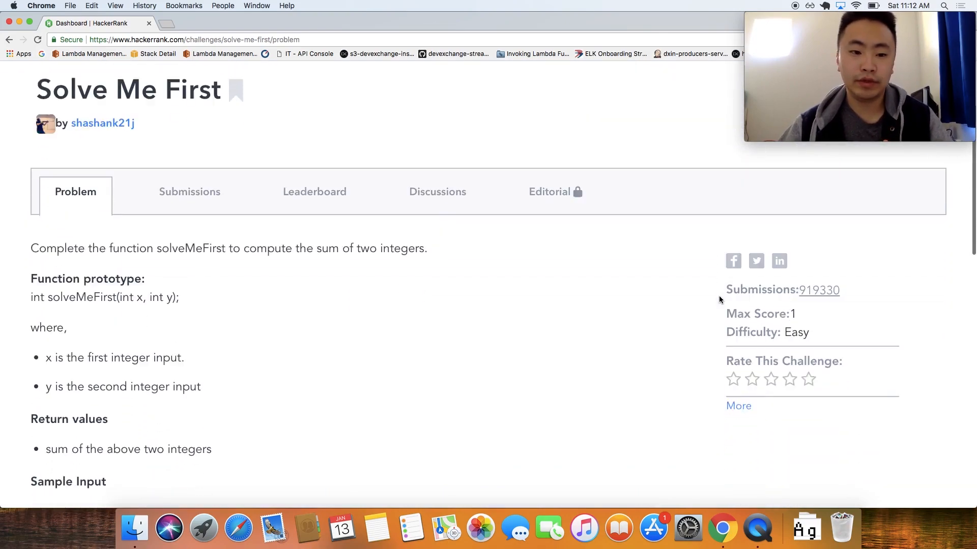
scroll("down", 3)
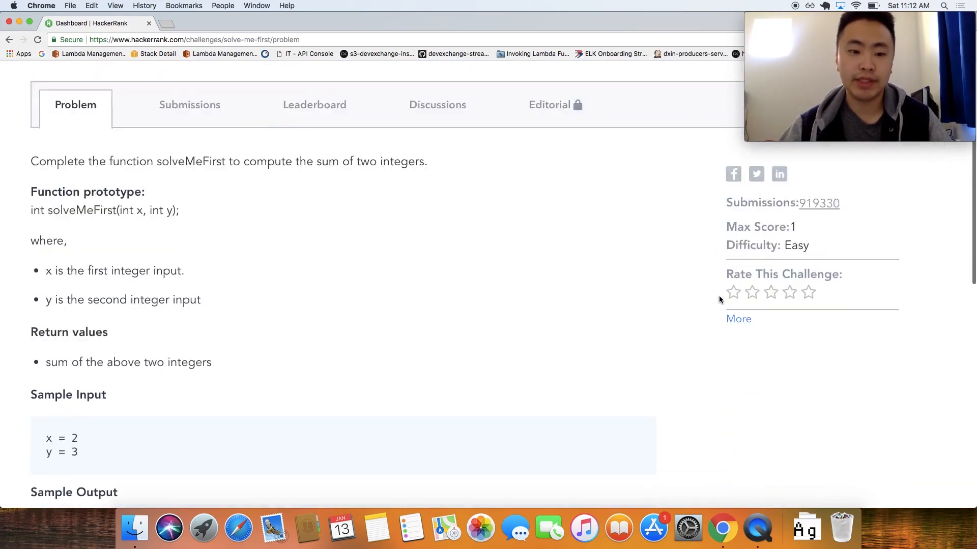
scroll("down", 3)
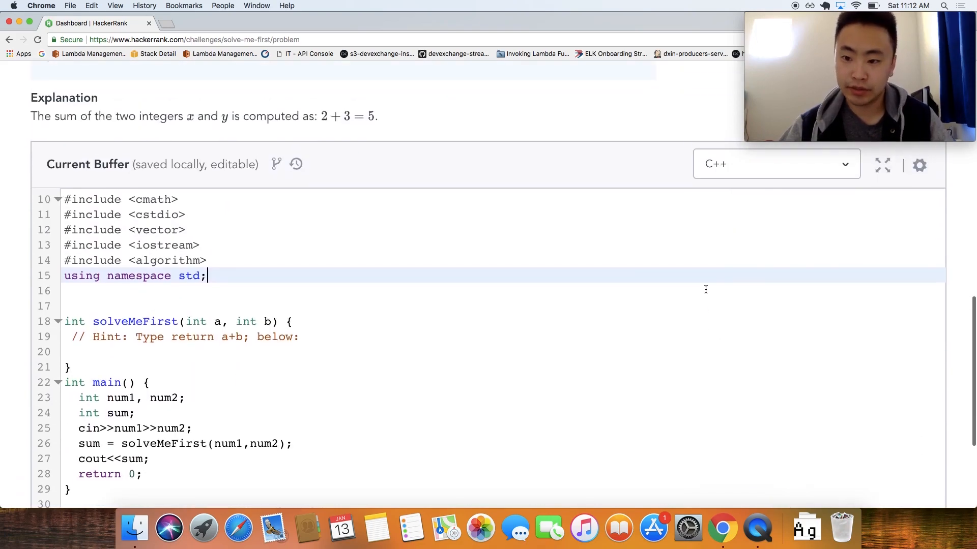
Search the editor's language list for 'javasc' and select JavaScript (Node.js).
left_click(775, 164)
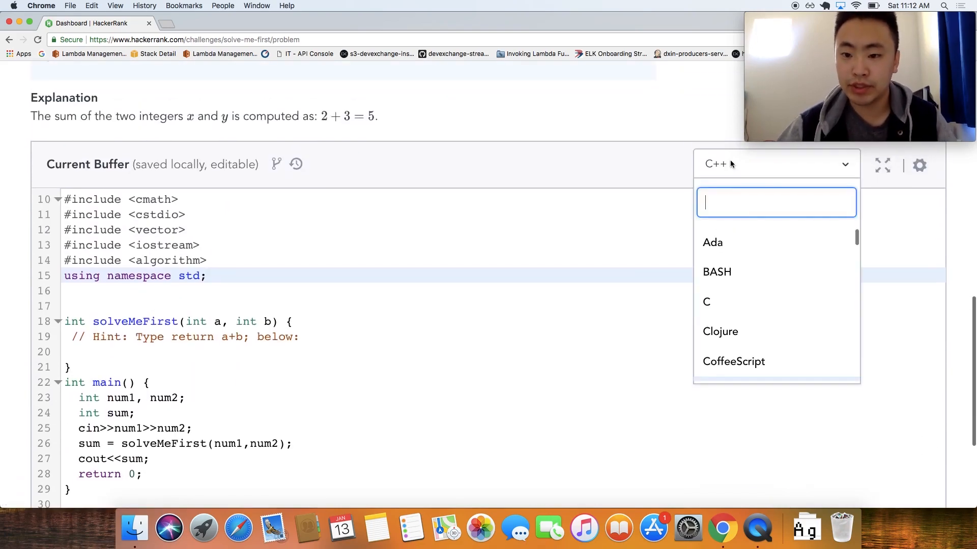
type("javasc")
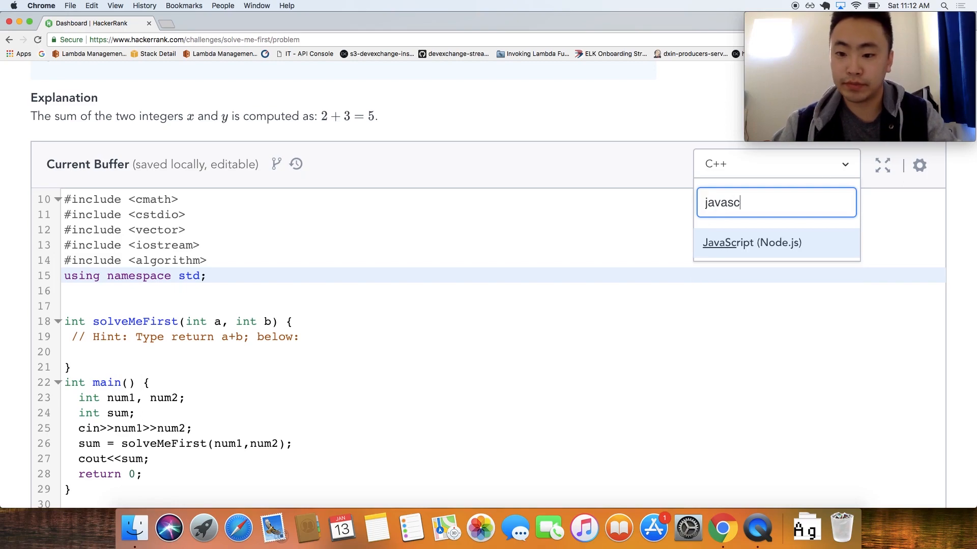
left_click(751, 242)
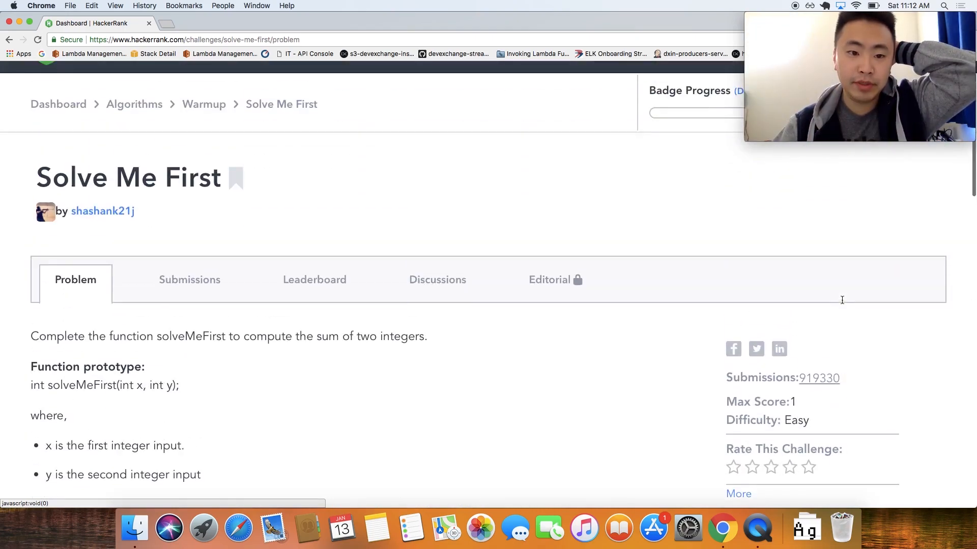
scroll("down", 3)
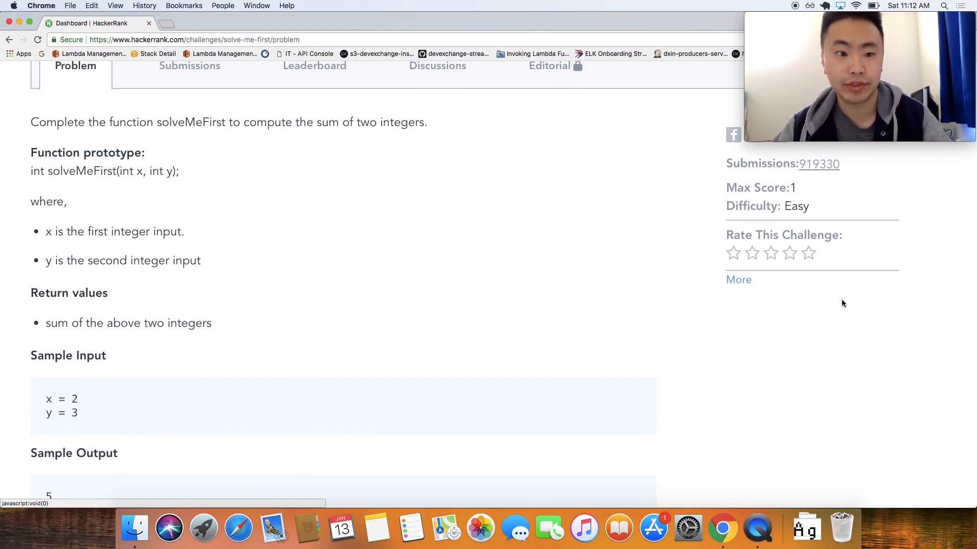
scroll("down", 3)
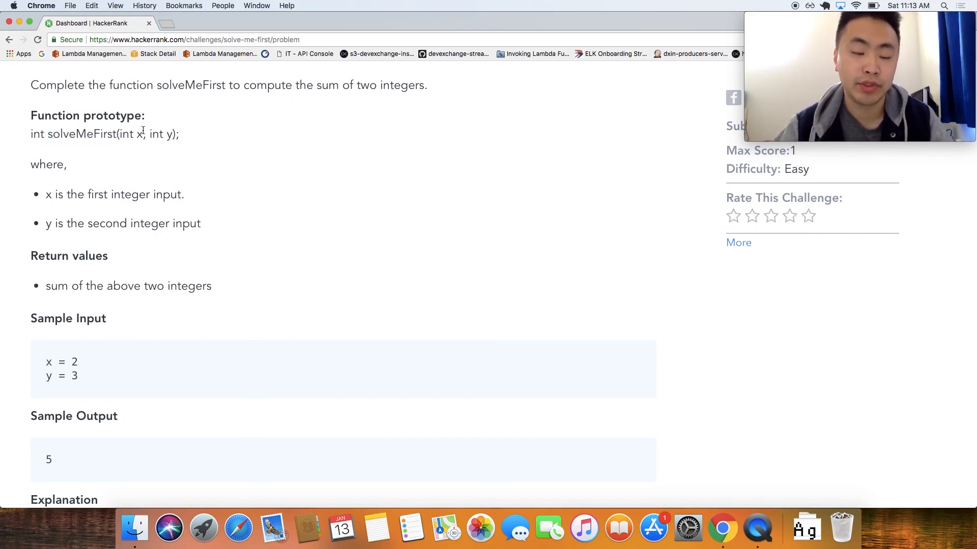
scroll("down", 3)
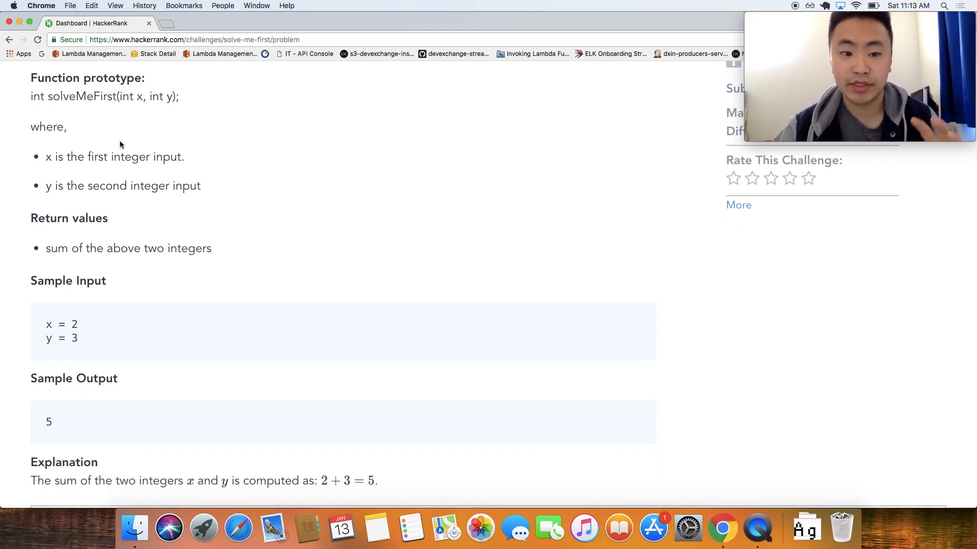
scroll("down", 3)
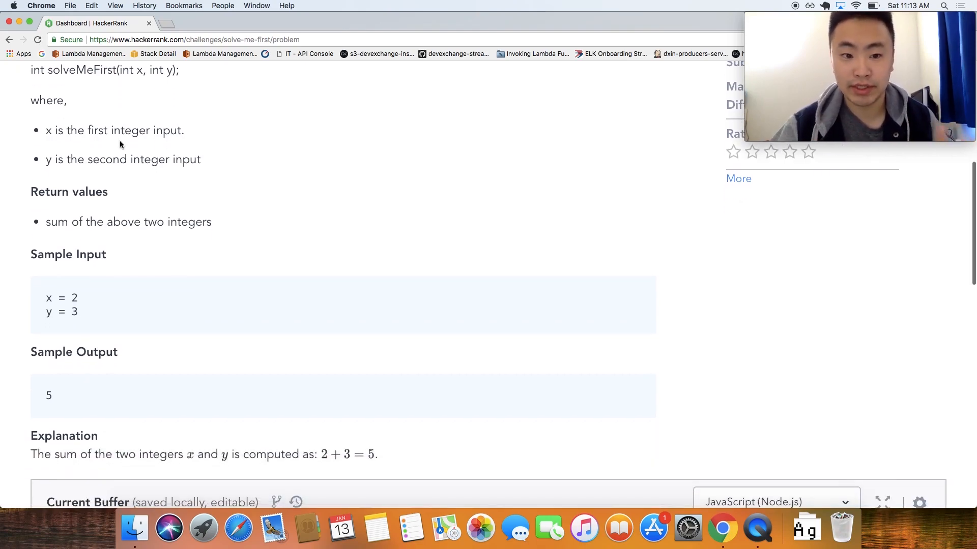
scroll("down", 3)
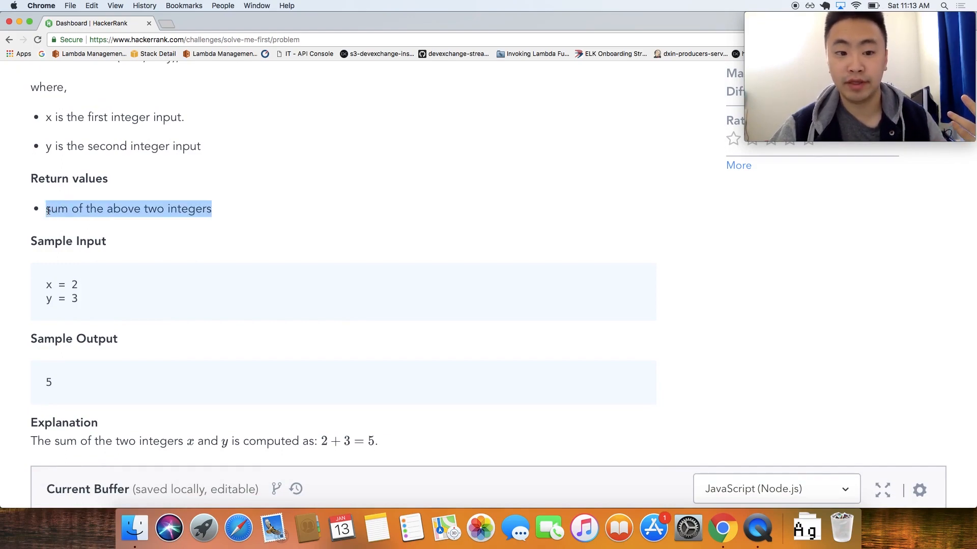
scroll("down", 3)
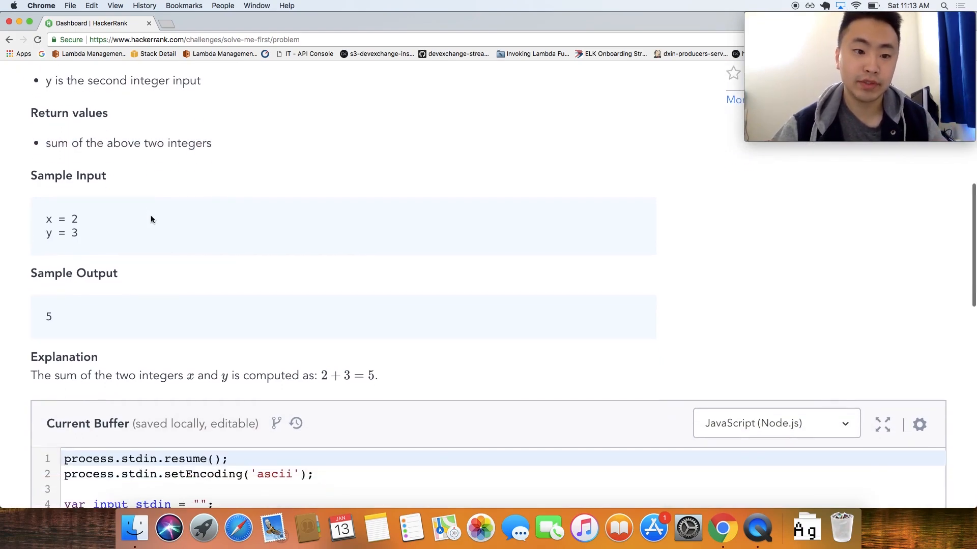
scroll("down", 3)
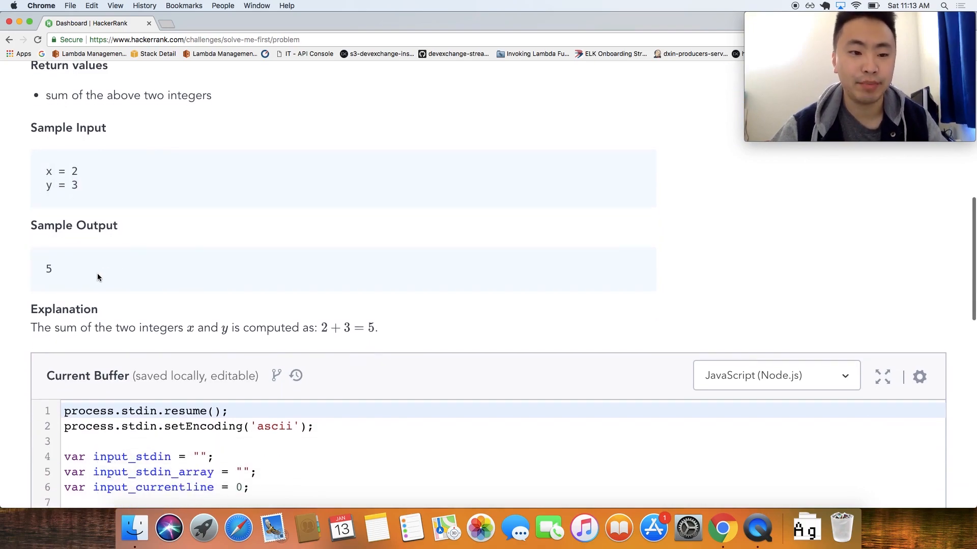
scroll("down", 3)
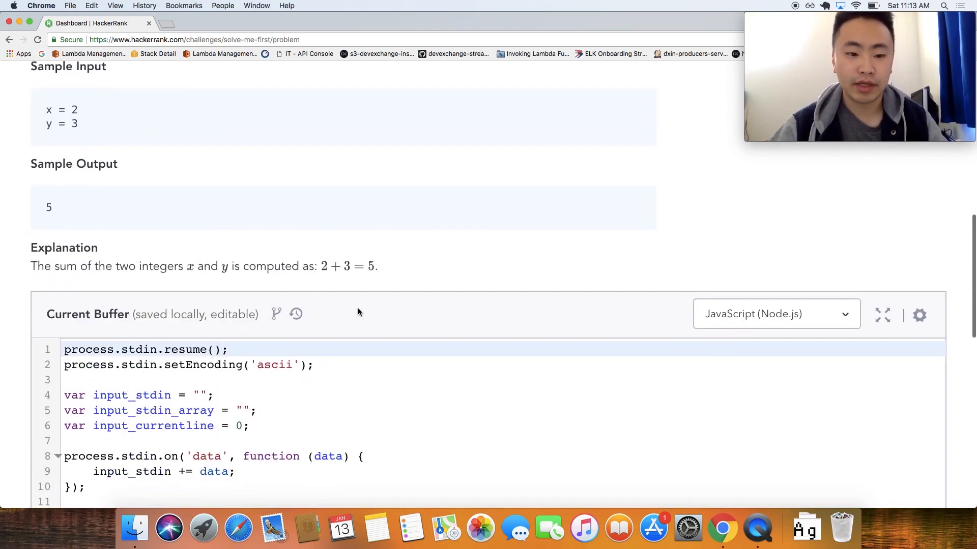
left_click_drag(31, 266, 378, 265)
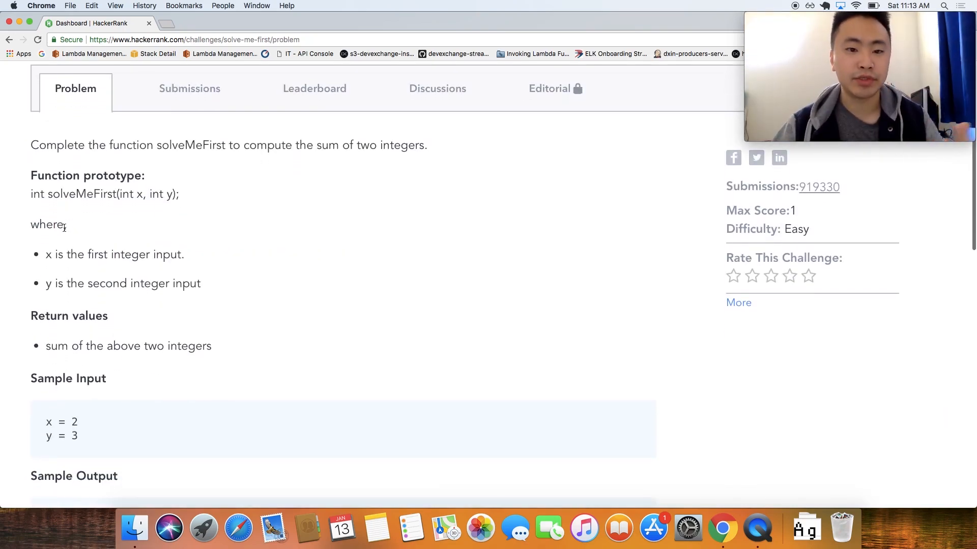
scroll("down", 3)
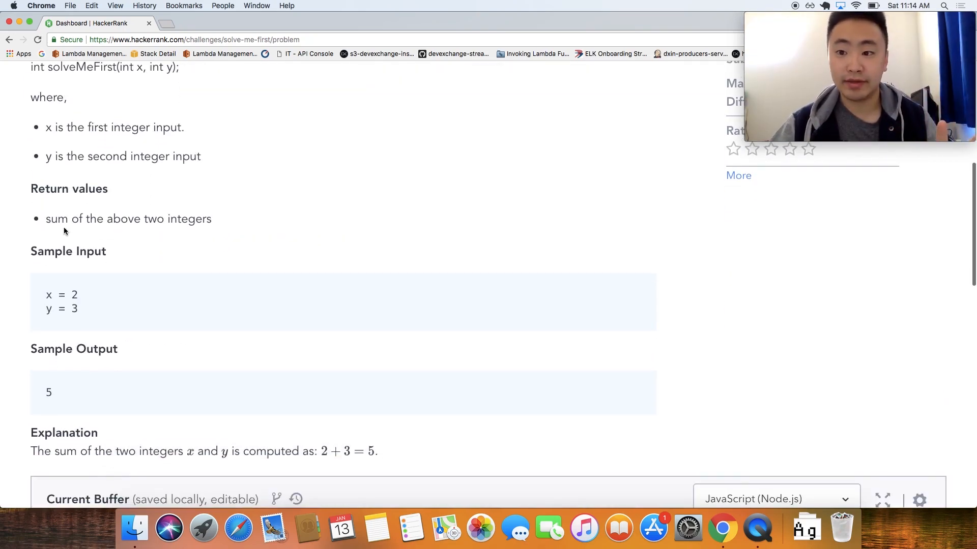
scroll("down", 3)
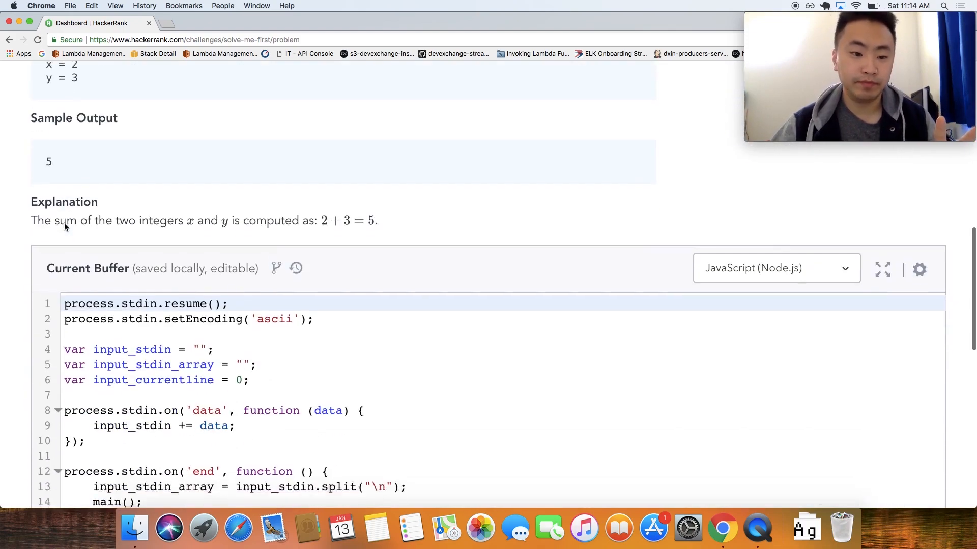
scroll("down", 3)
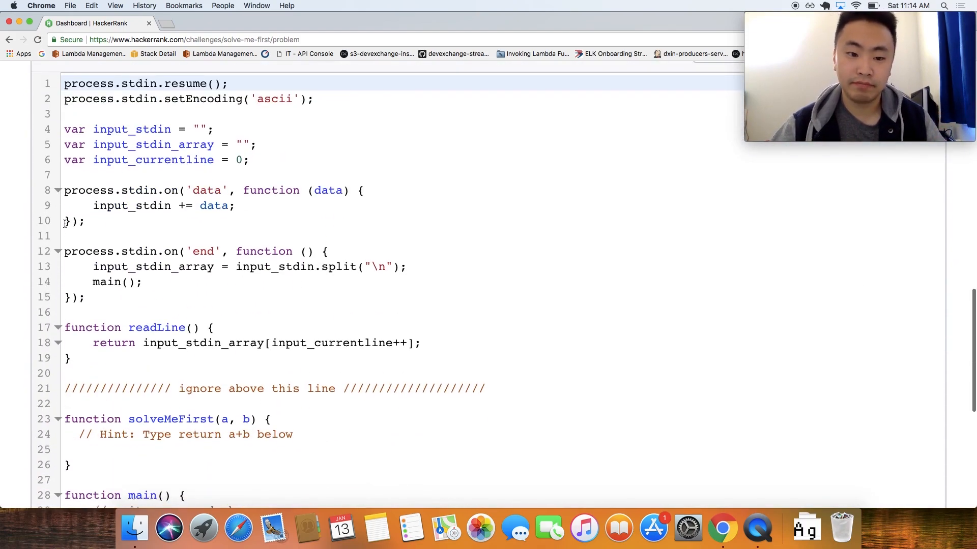
scroll("down", 3)
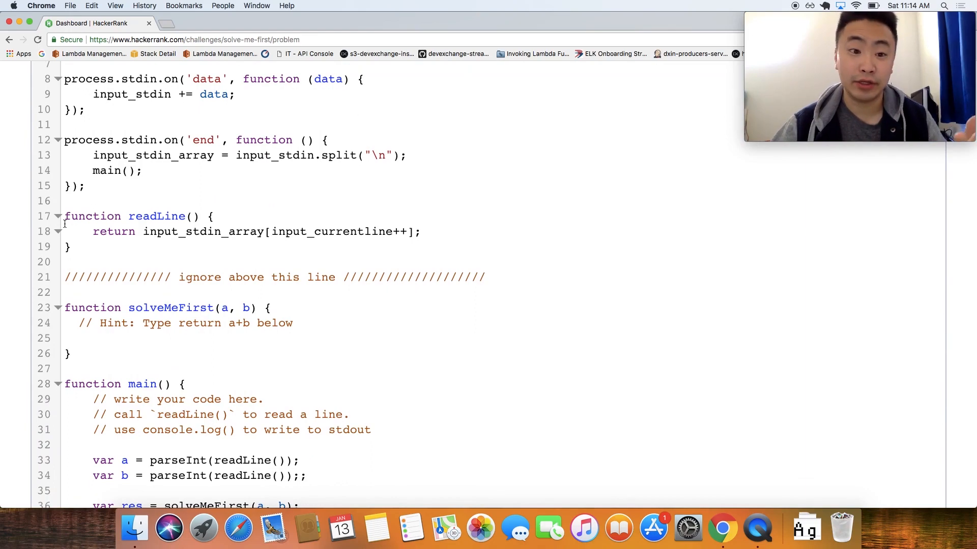
scroll("down", 3)
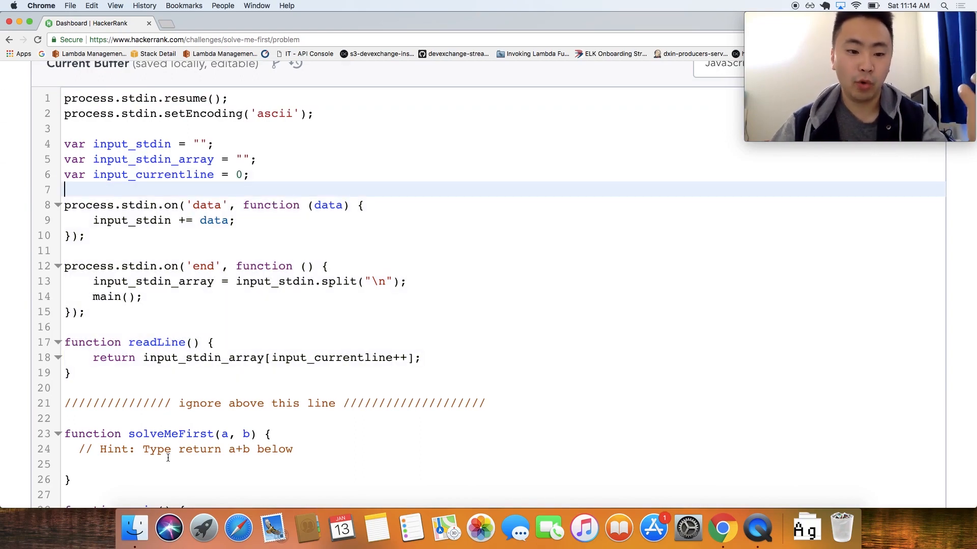
left_click_drag(64, 98, 86, 313)
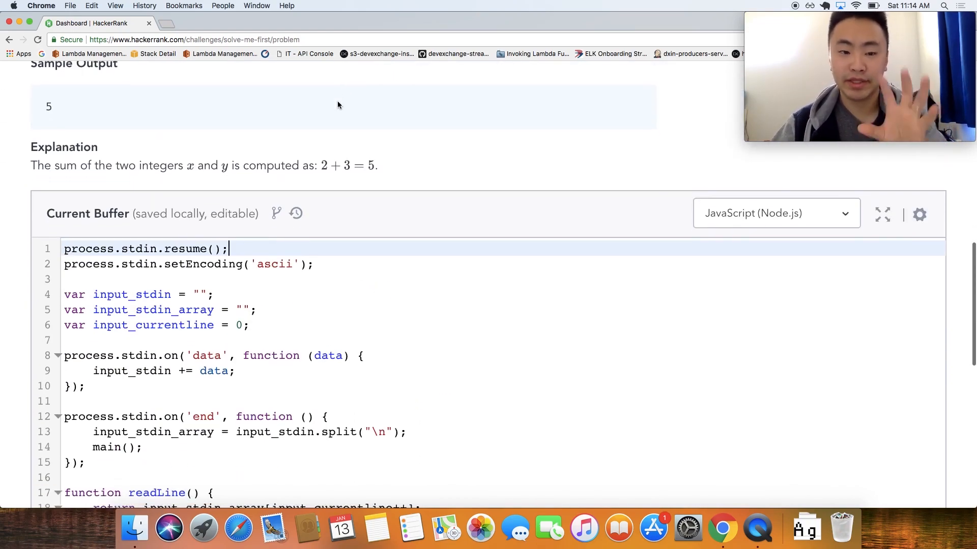
scroll("down", 3)
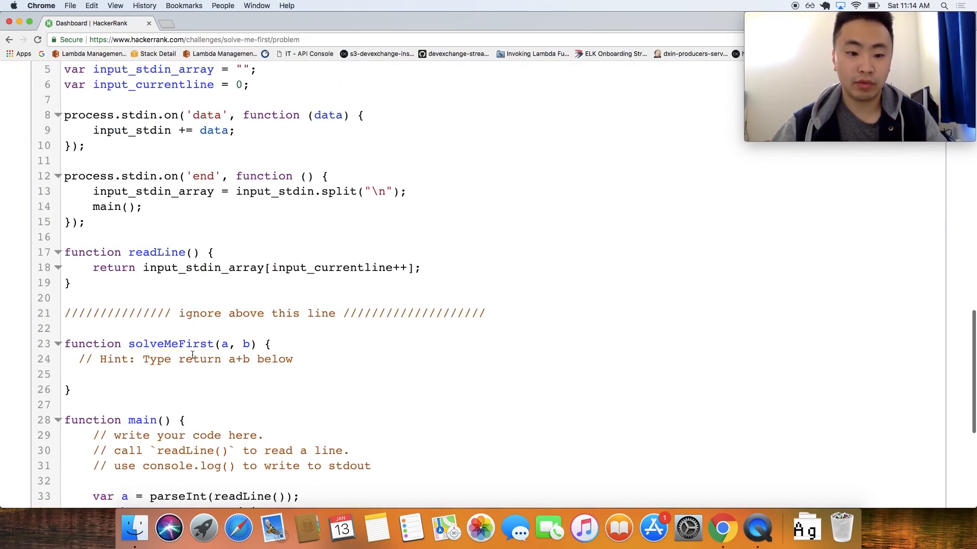
left_click(155, 374)
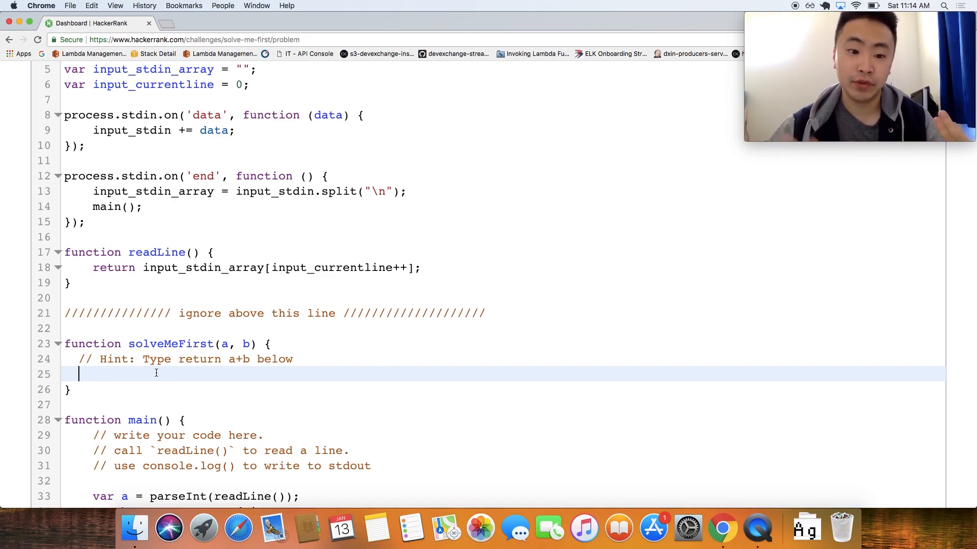
scroll("down", 3)
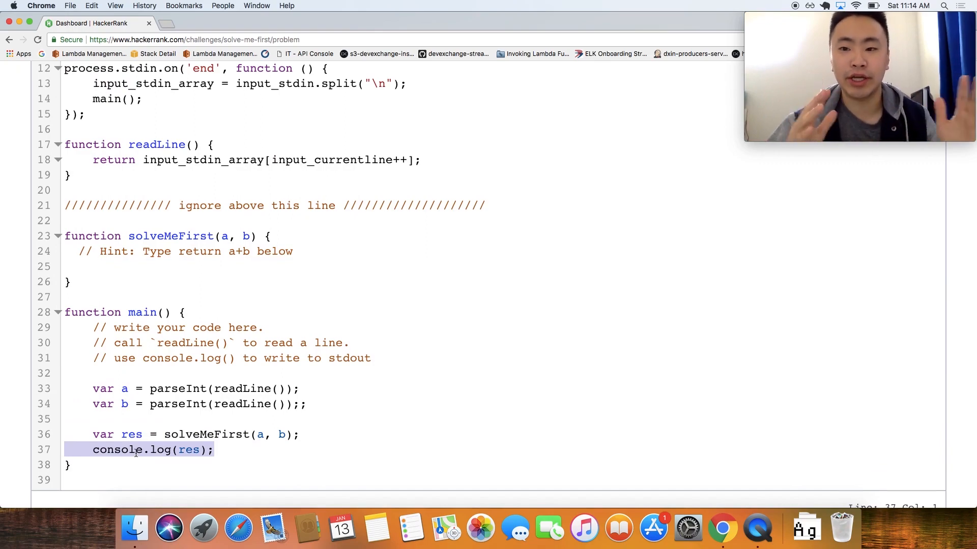
scroll("down", 3)
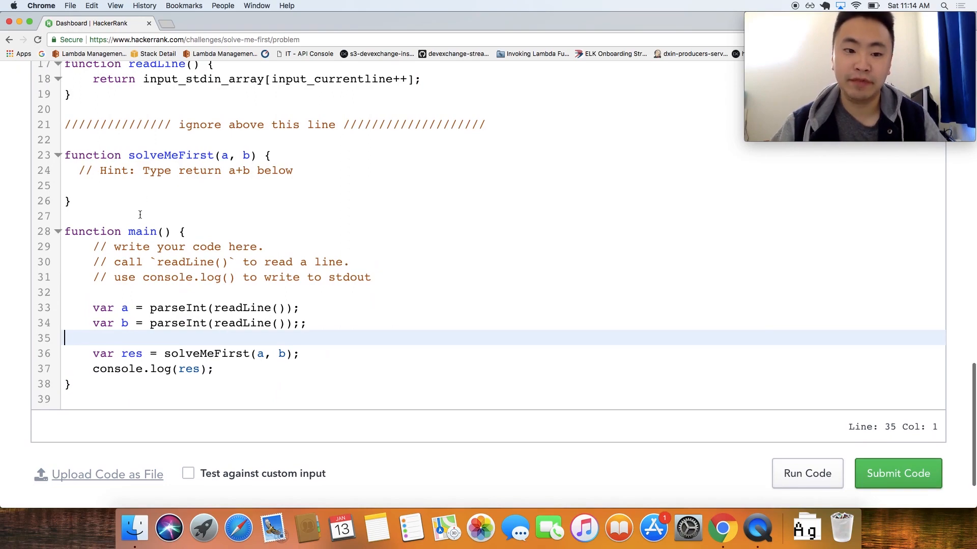
double_click(143, 231)
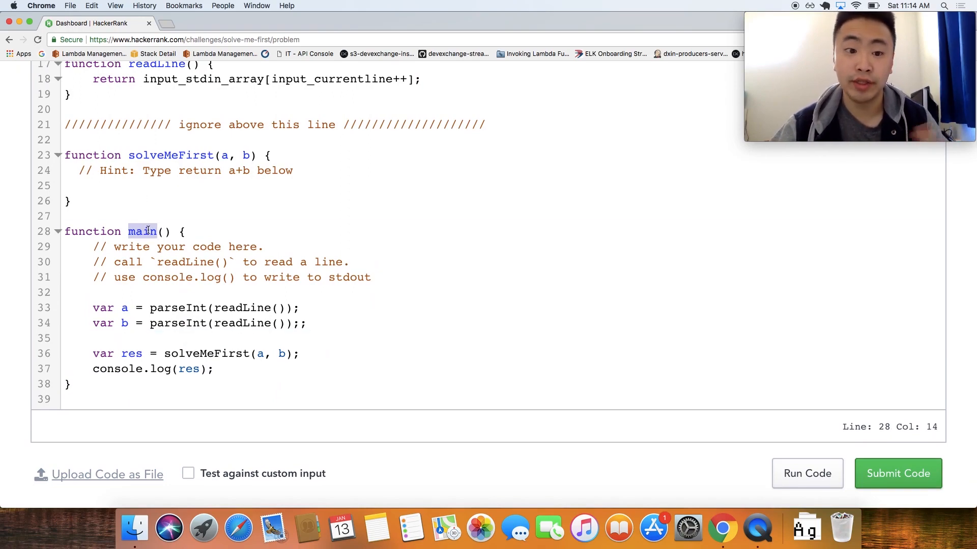
mouse_move(933, 488)
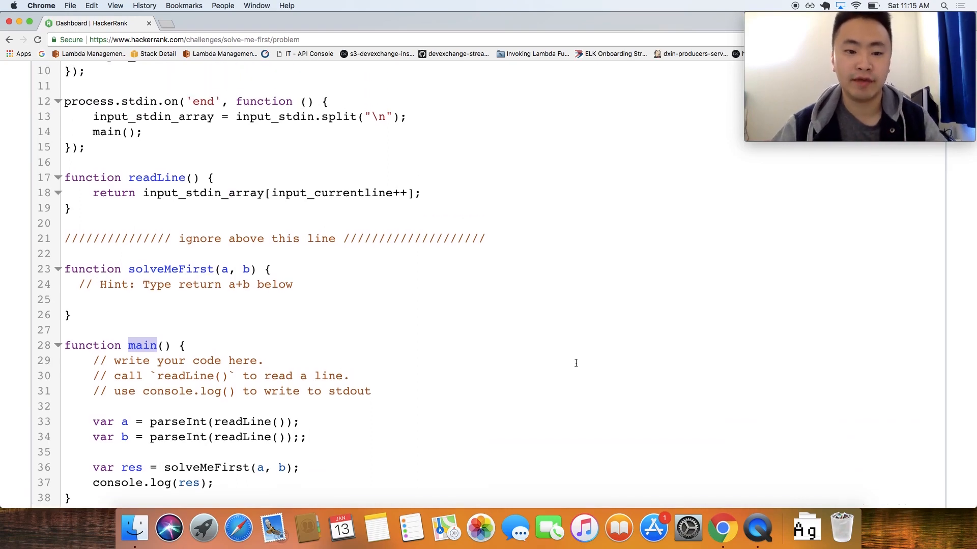
mouse_move(448, 329)
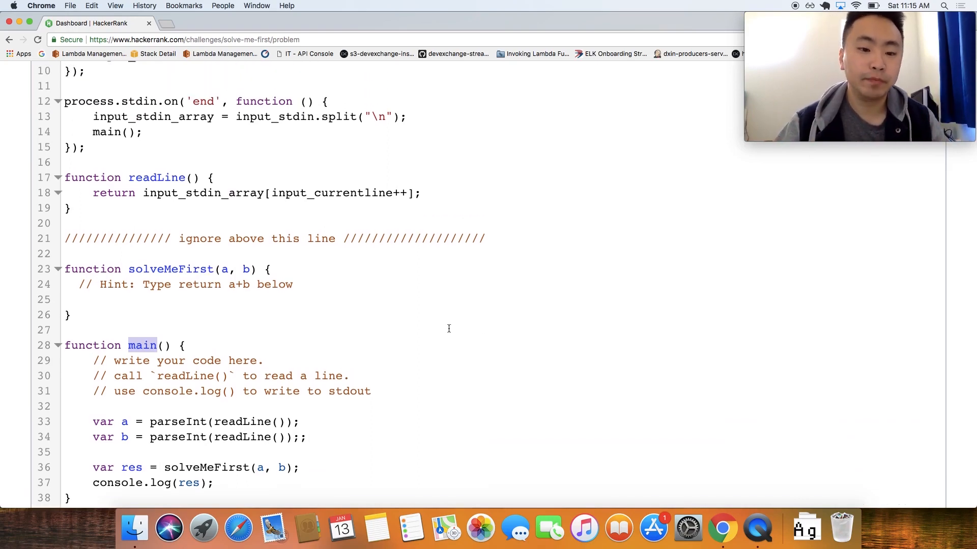
left_click(199, 299)
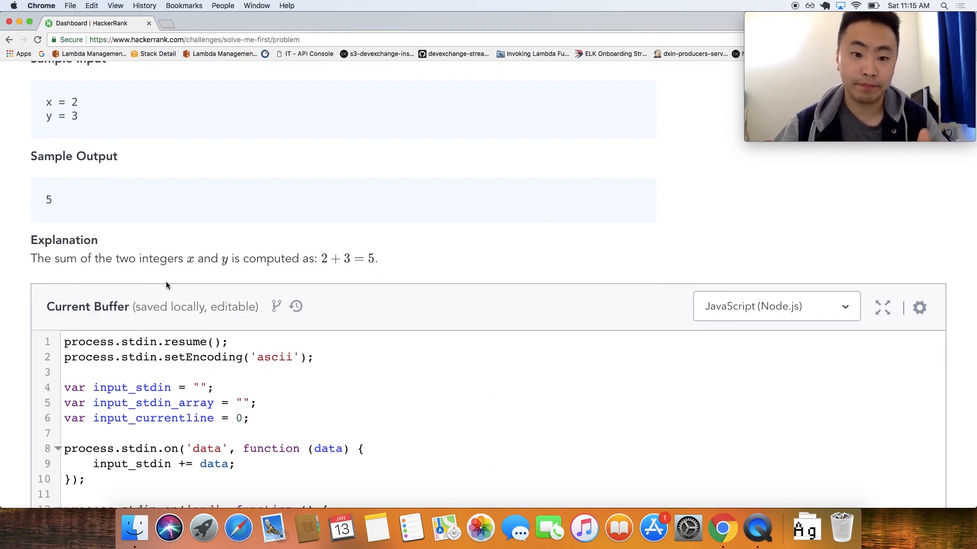
Write 'return a + b;' inside the solveMeFirst function body.
scroll("down", 3)
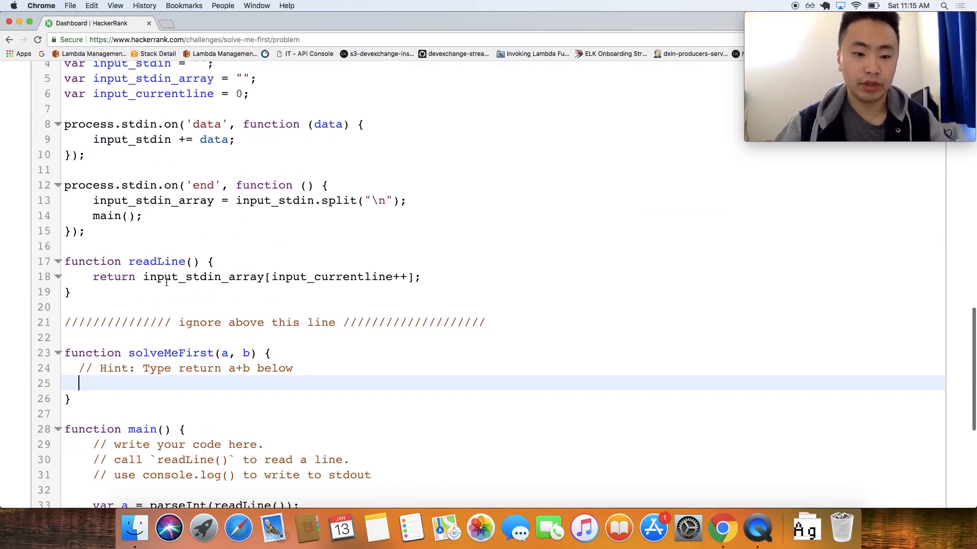
type("return a")
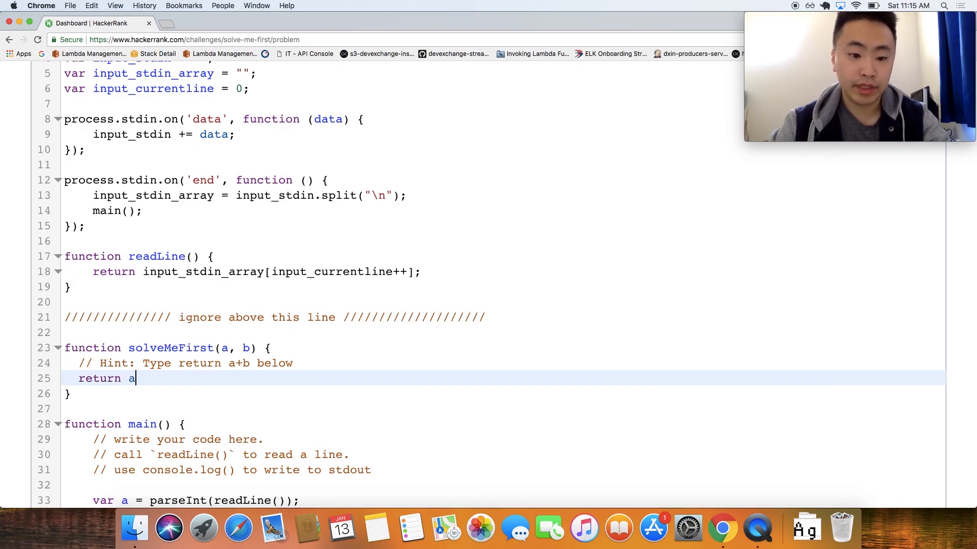
type("+ b;")
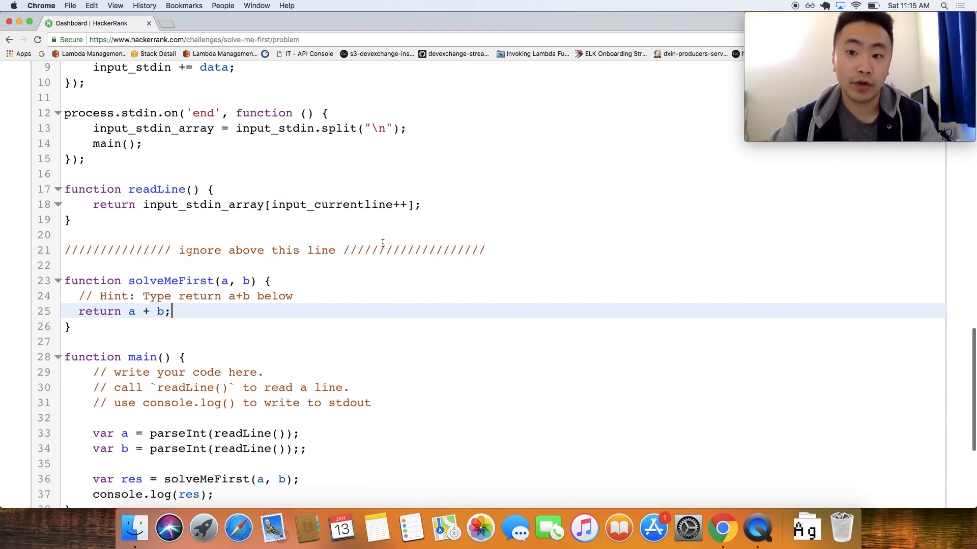
scroll("down", 3)
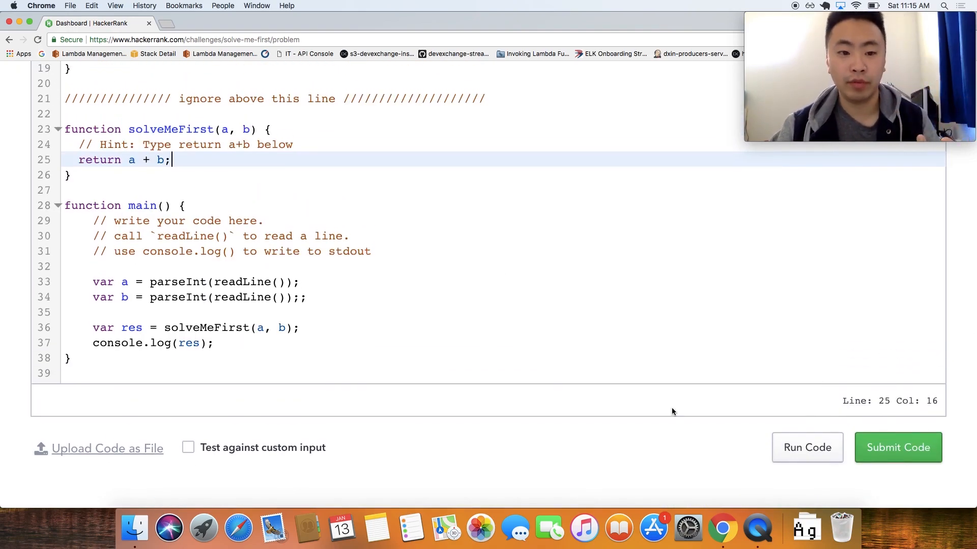
Run the code so Testcase 0 passes, outputting 5 for inputs 2 and 3.
left_click(898, 448)
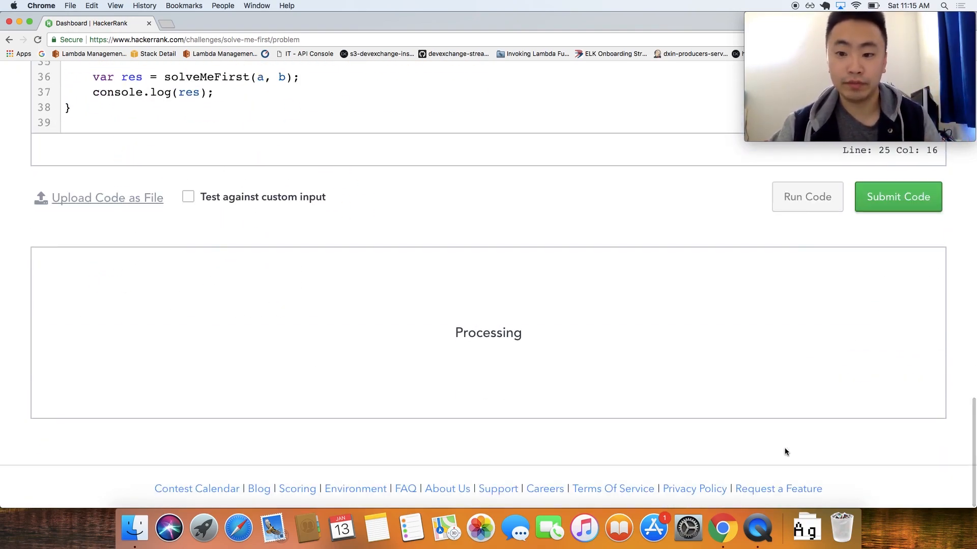
left_click(806, 197)
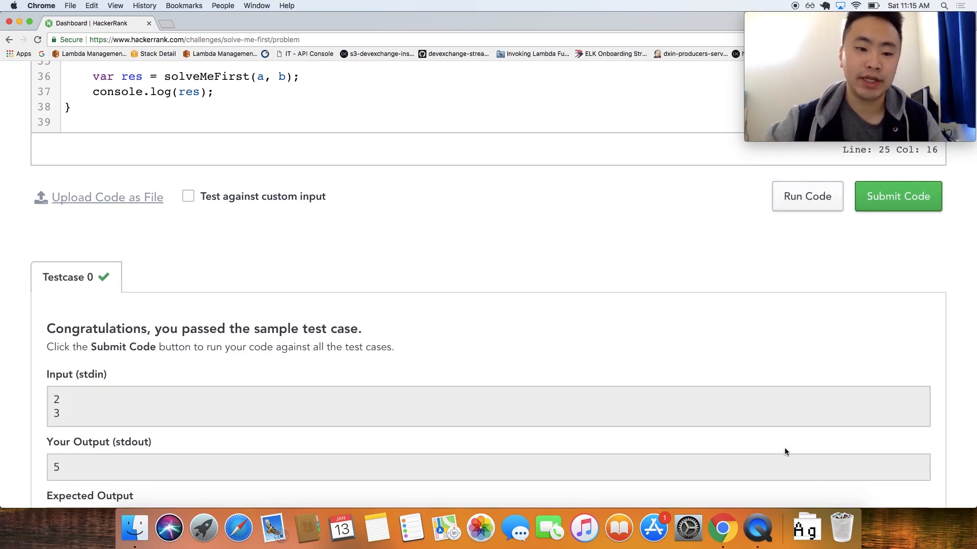
scroll("down", 3)
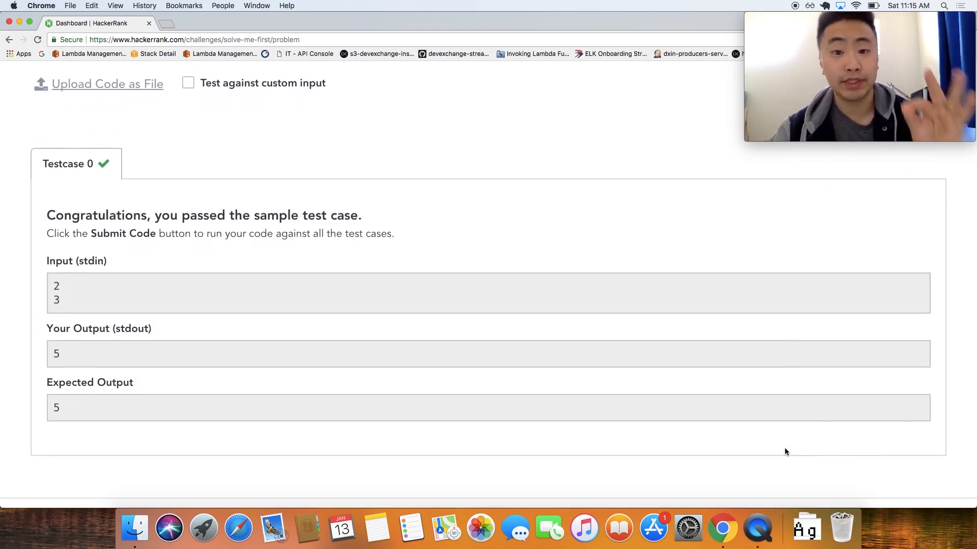
mouse_move(85, 285)
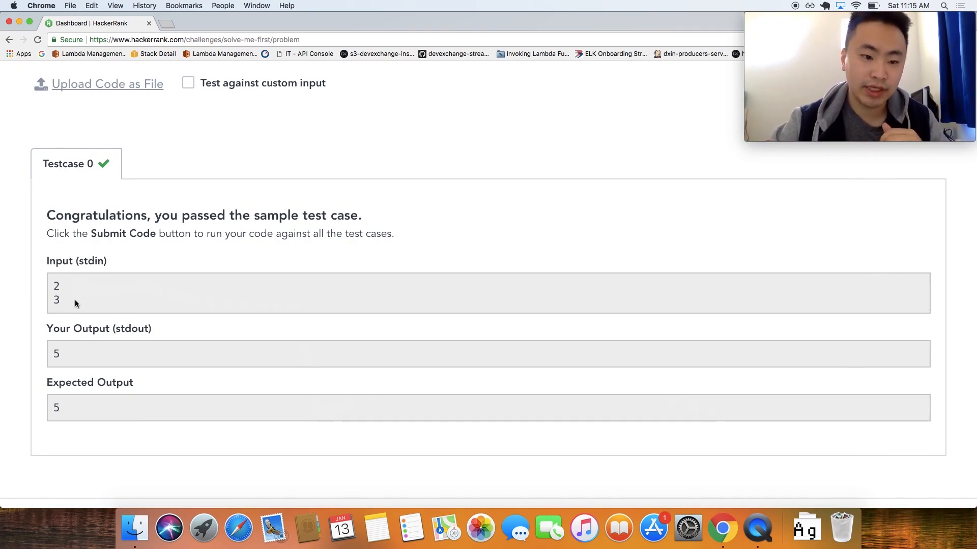
mouse_move(72, 367)
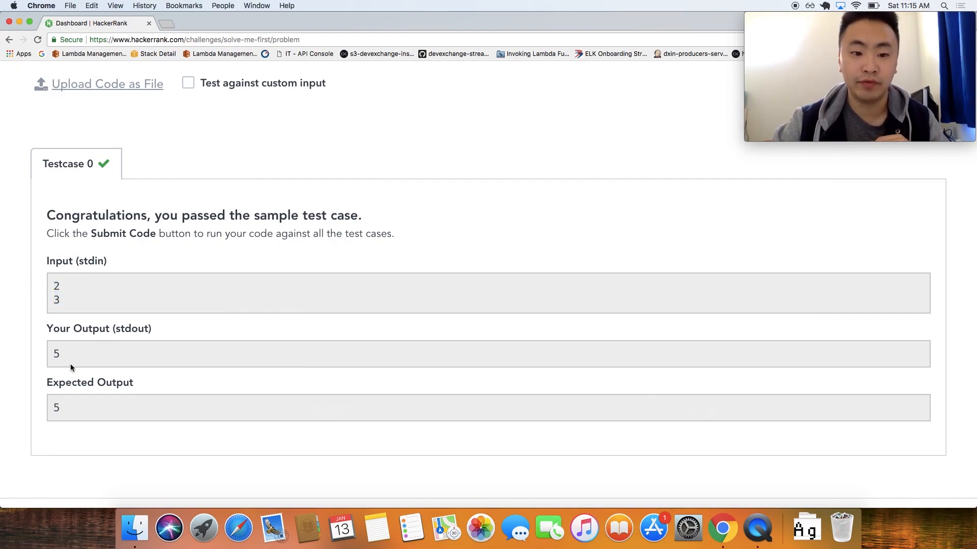
double_click(99, 329)
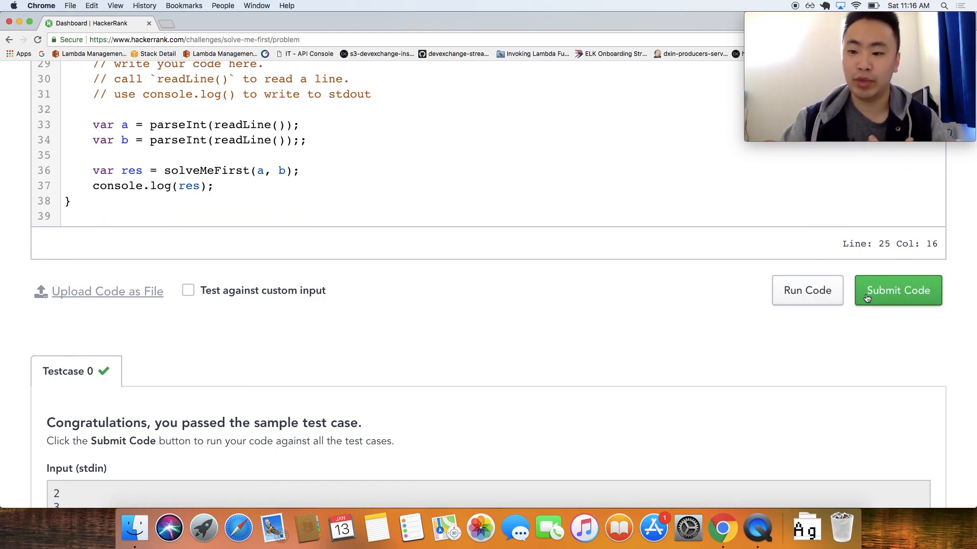
Submit the solution for grading against test cases #0 and #1.
left_click(898, 290)
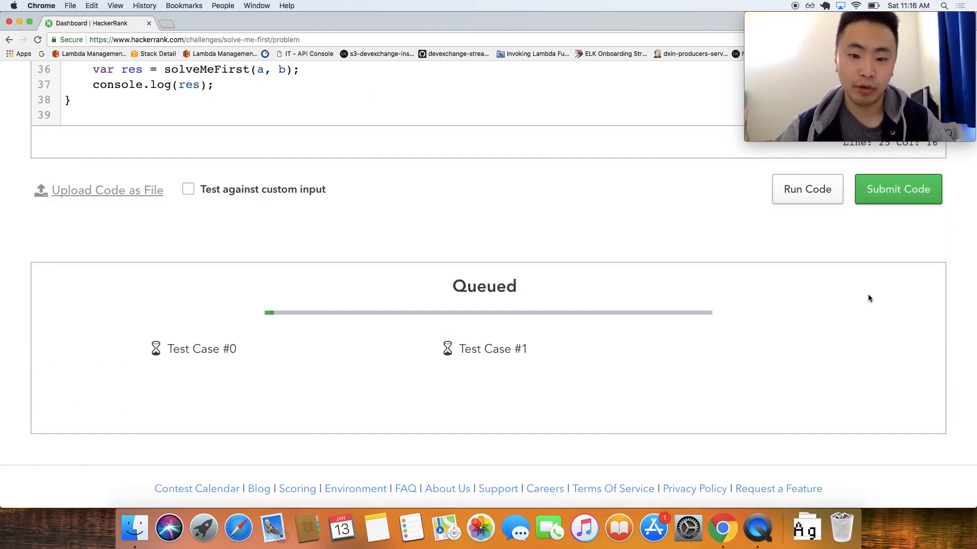
mouse_move(476, 357)
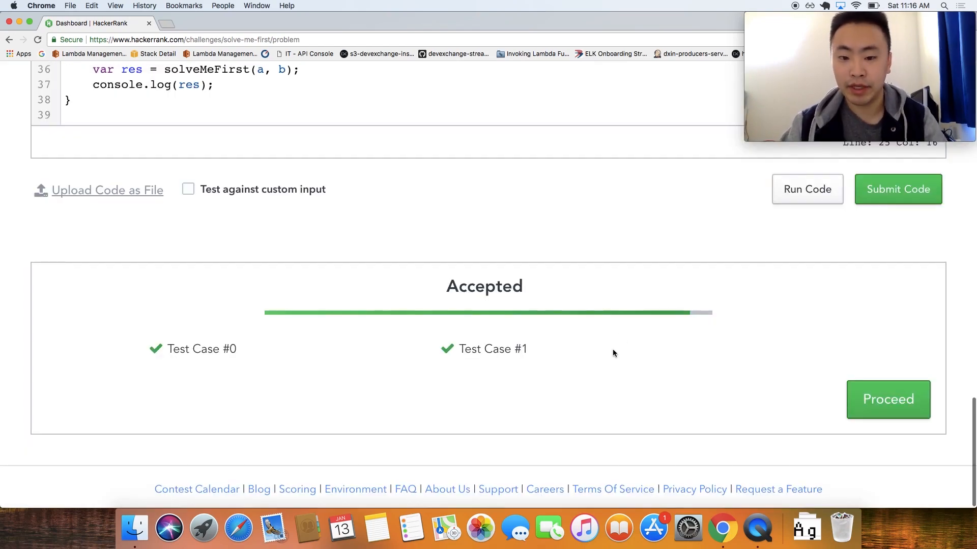
mouse_move(677, 371)
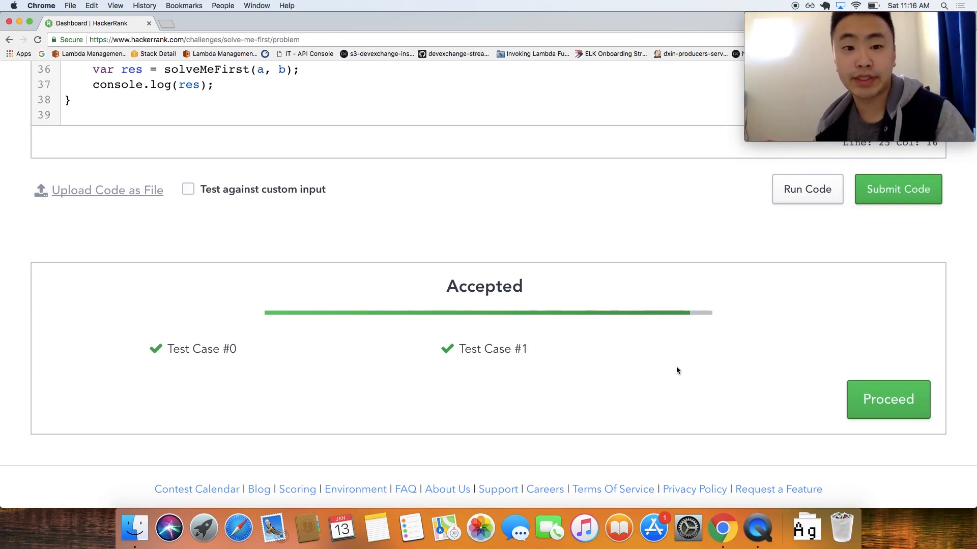
mouse_move(600, 377)
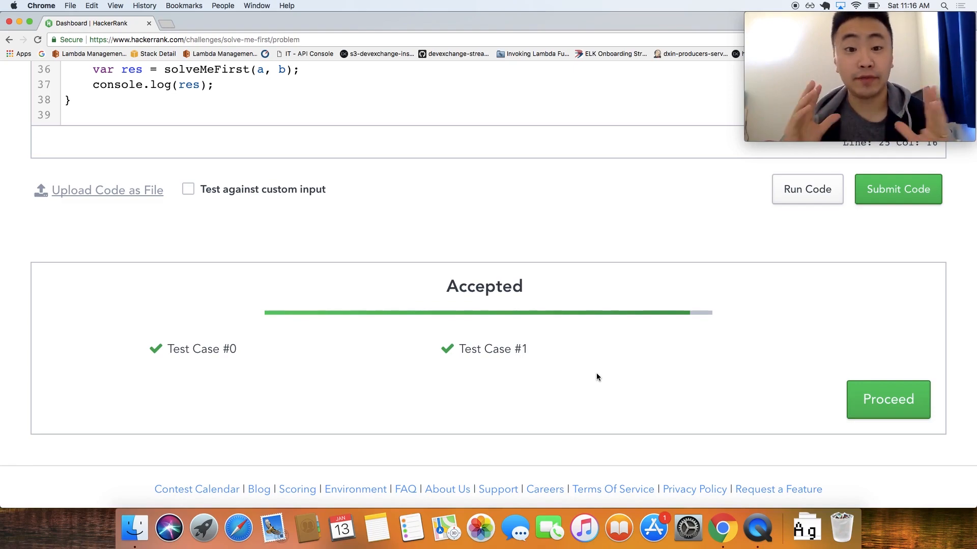
mouse_move(819, 448)
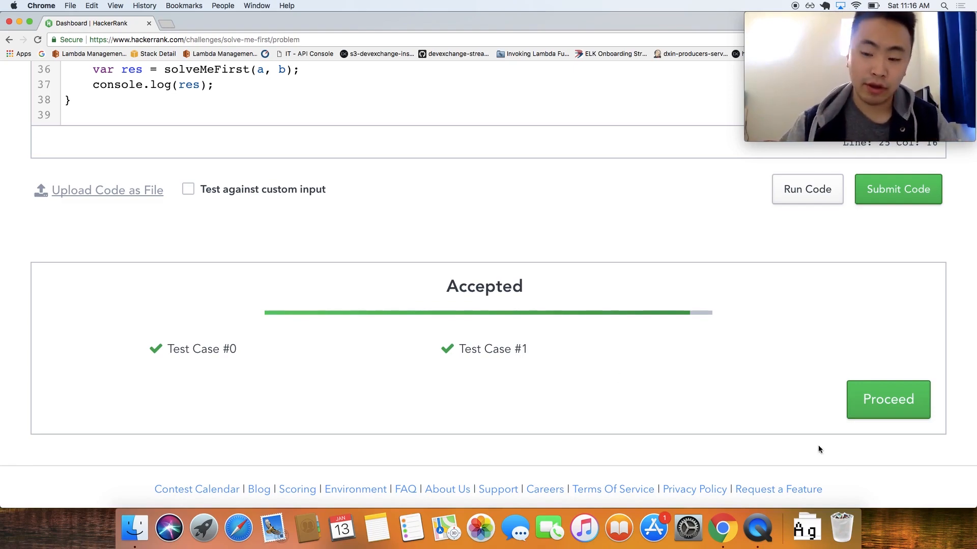
Proceed to the congratulations message awarding 1.00 points for the solved challenge.
left_click(887, 399)
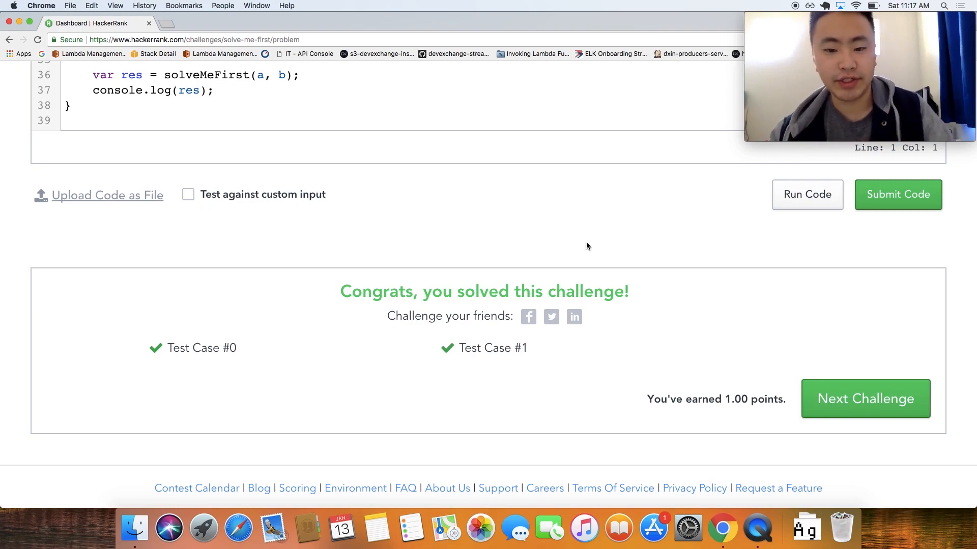
mouse_move(796, 380)
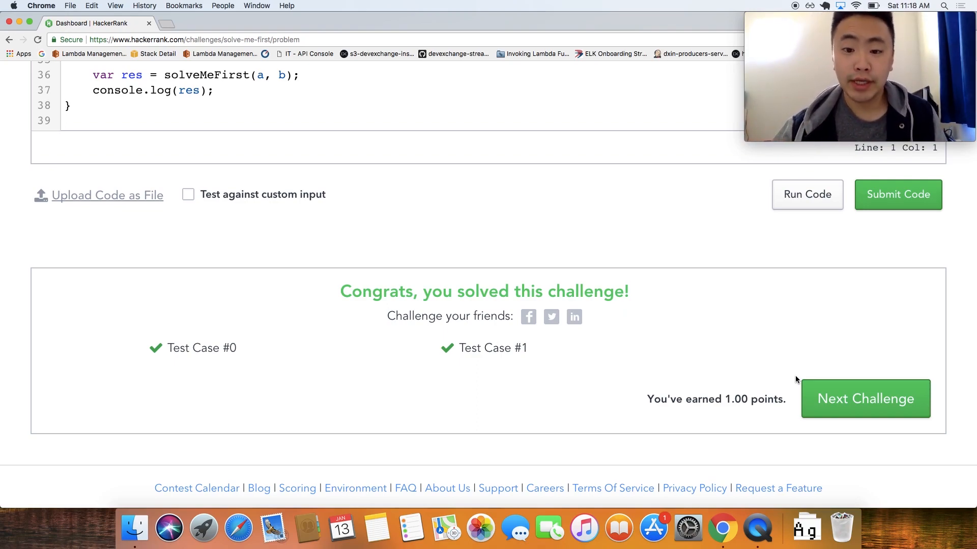
mouse_move(787, 366)
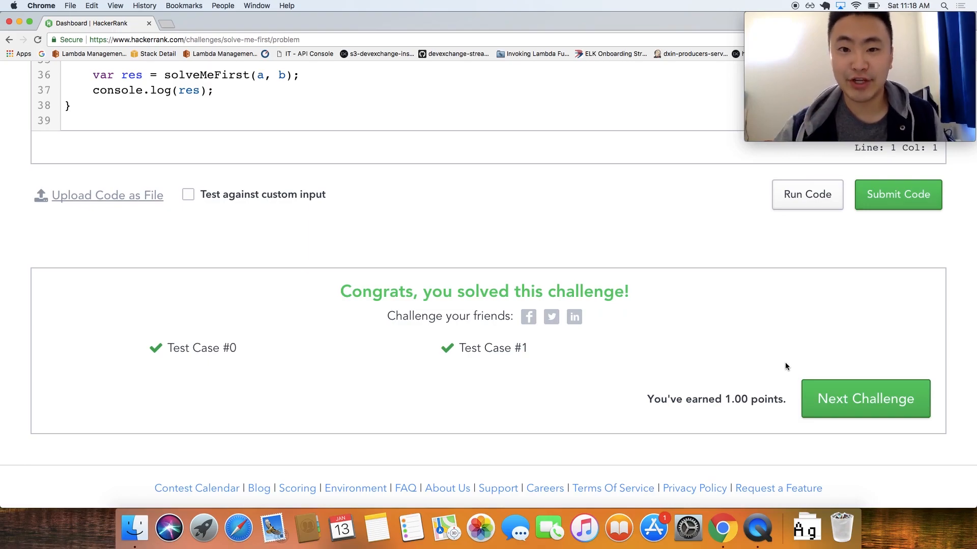